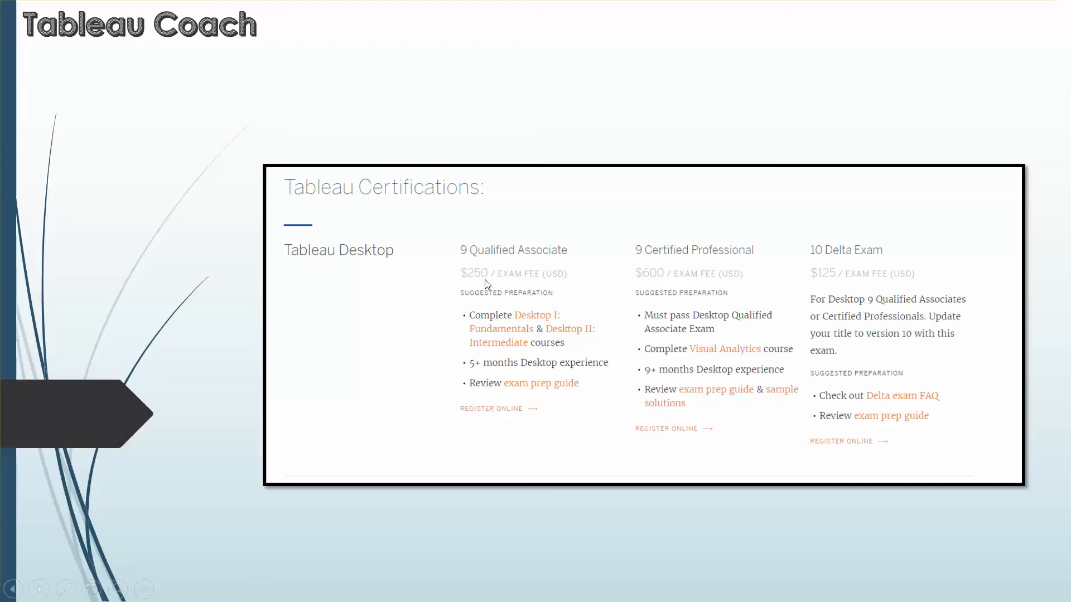
{"action": "mouse_move", "coordinate": [529, 394]}
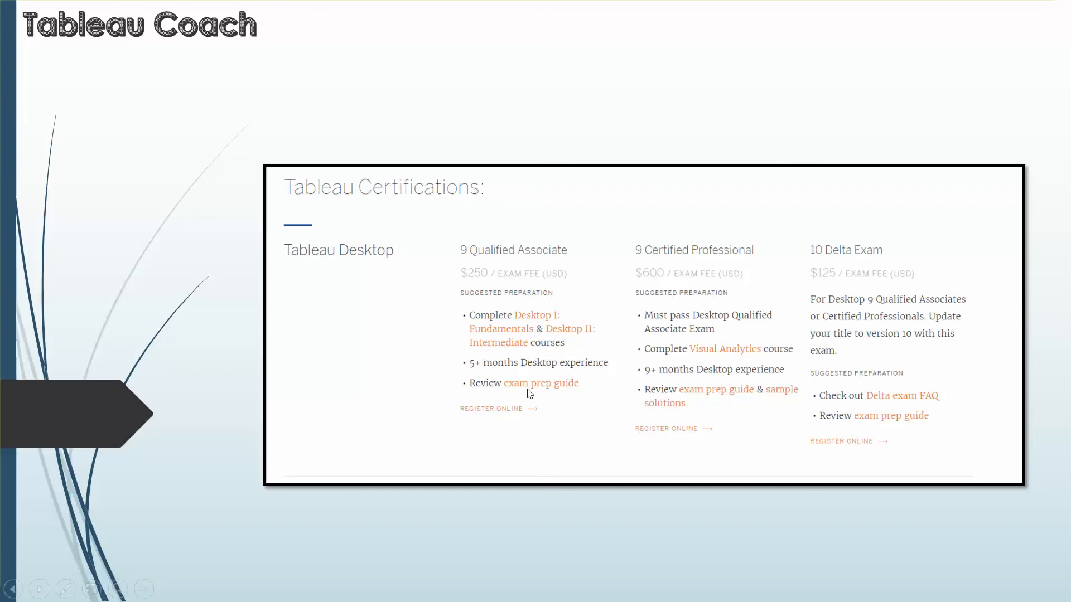
{"action": "mouse_move", "coordinate": [567, 393]}
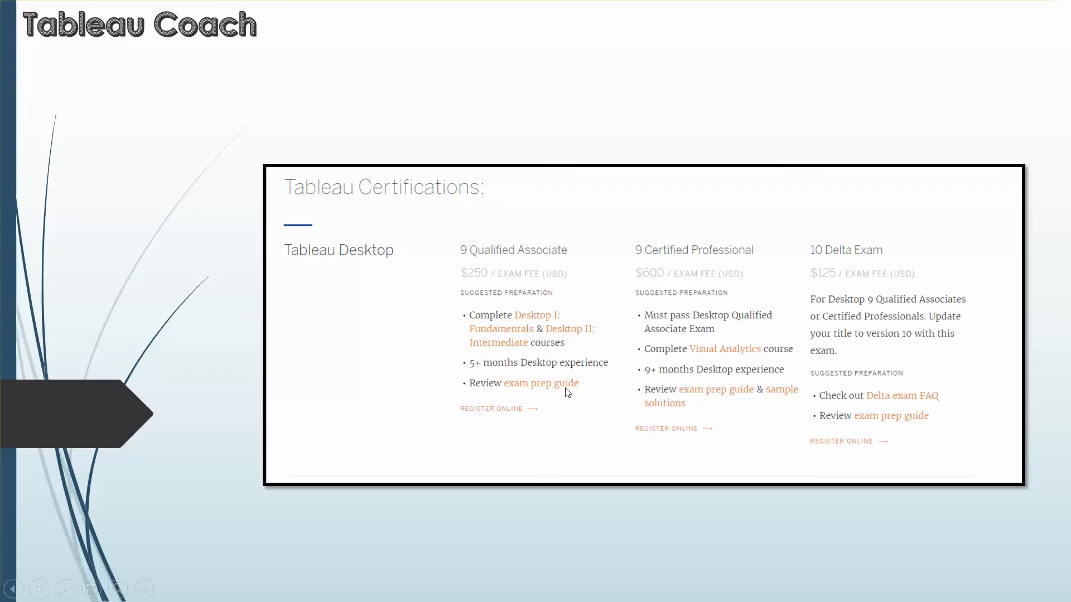